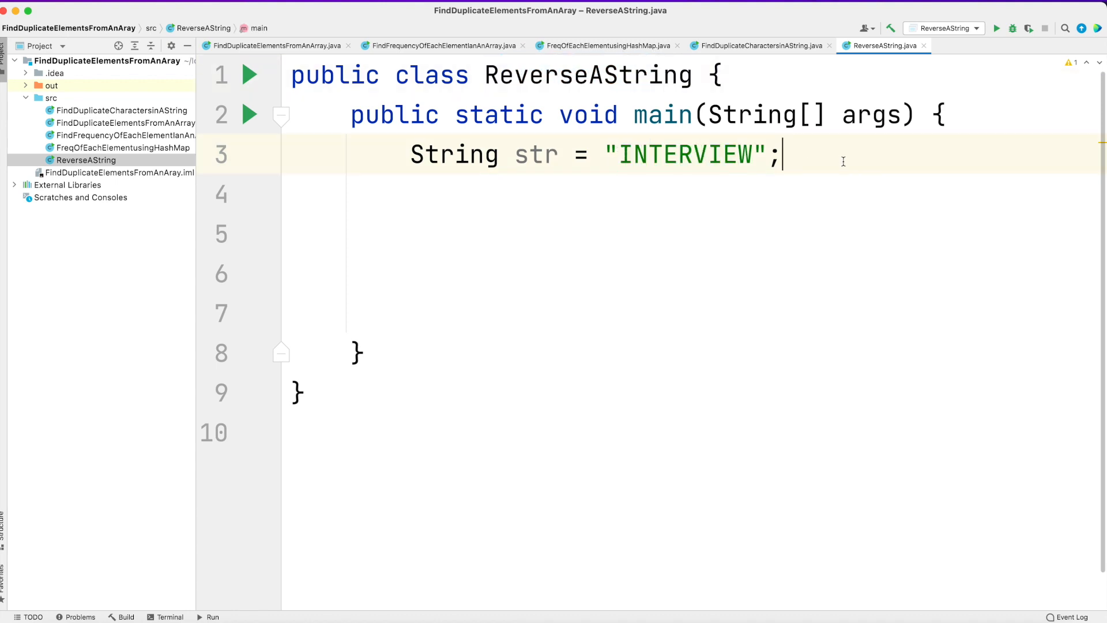
Add the comment //output=WEIVRETNI on the line after the INTERVIEW string
text(//ou)
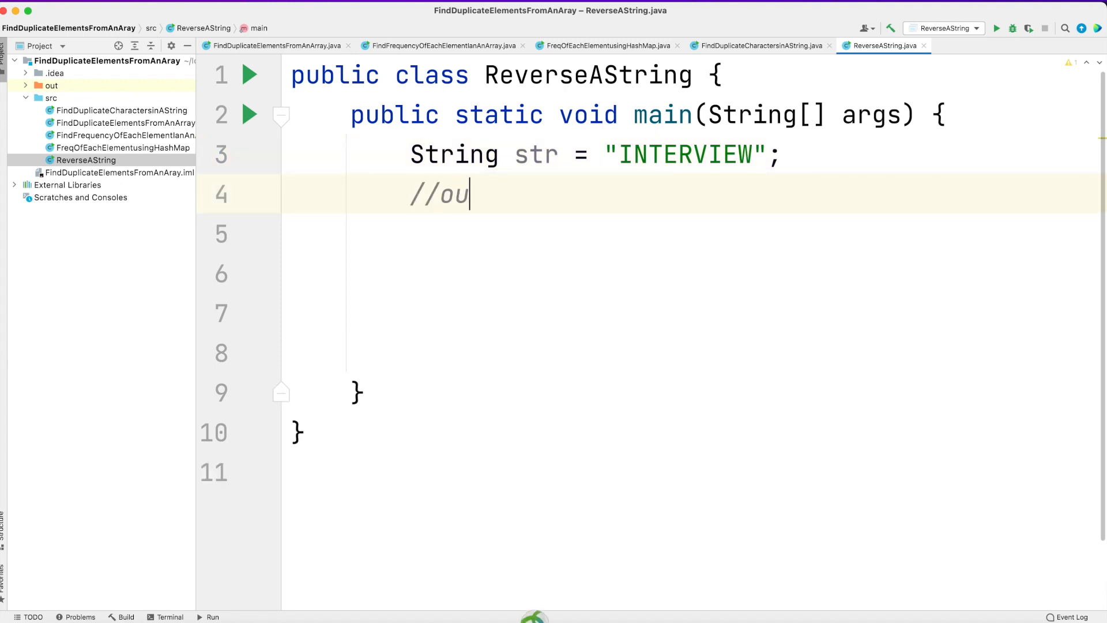
text(tput=)
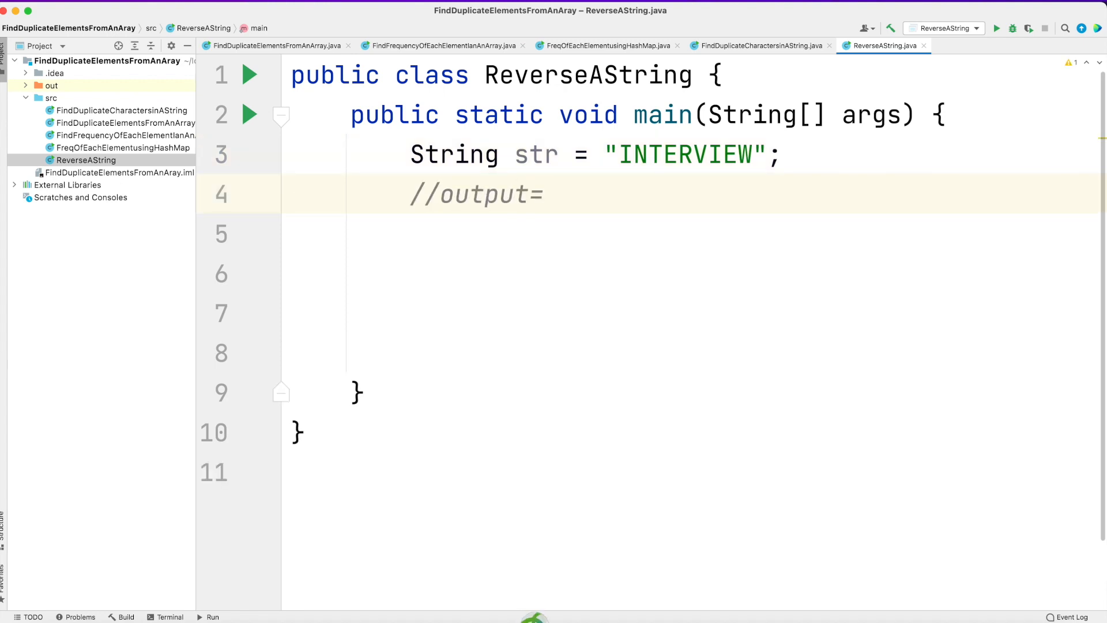
text(W)
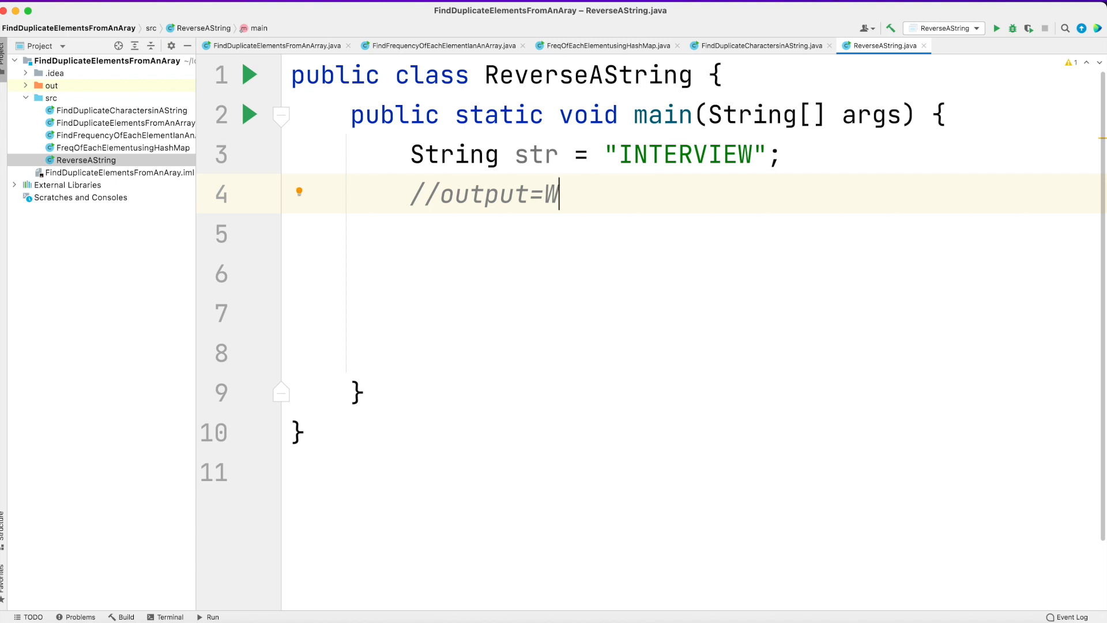
text(EIV)
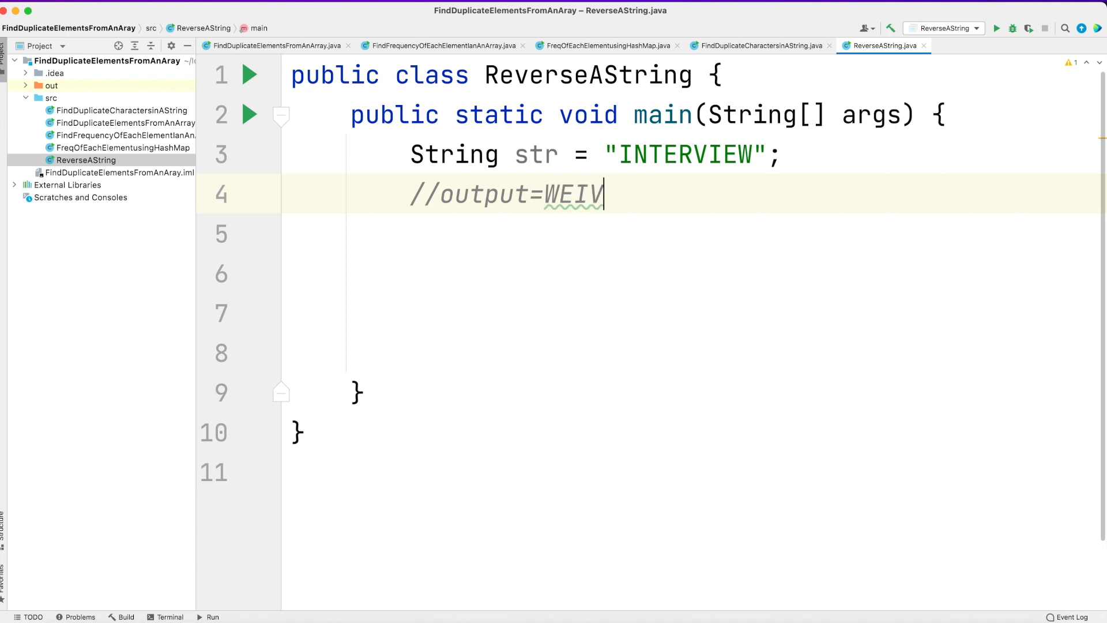
text(RE)
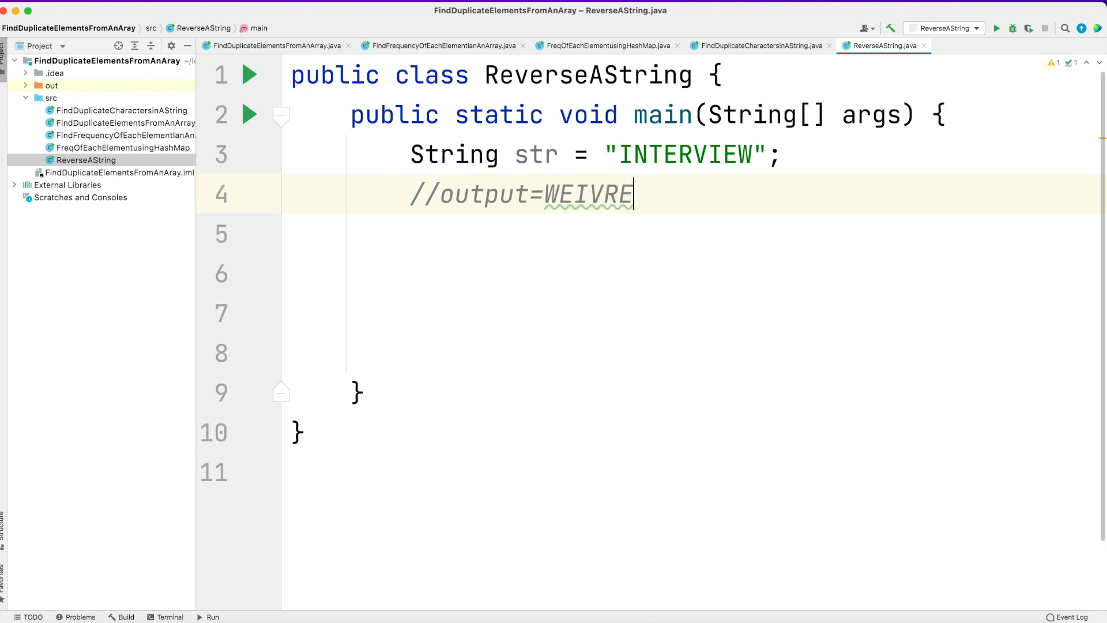
text(TNI)
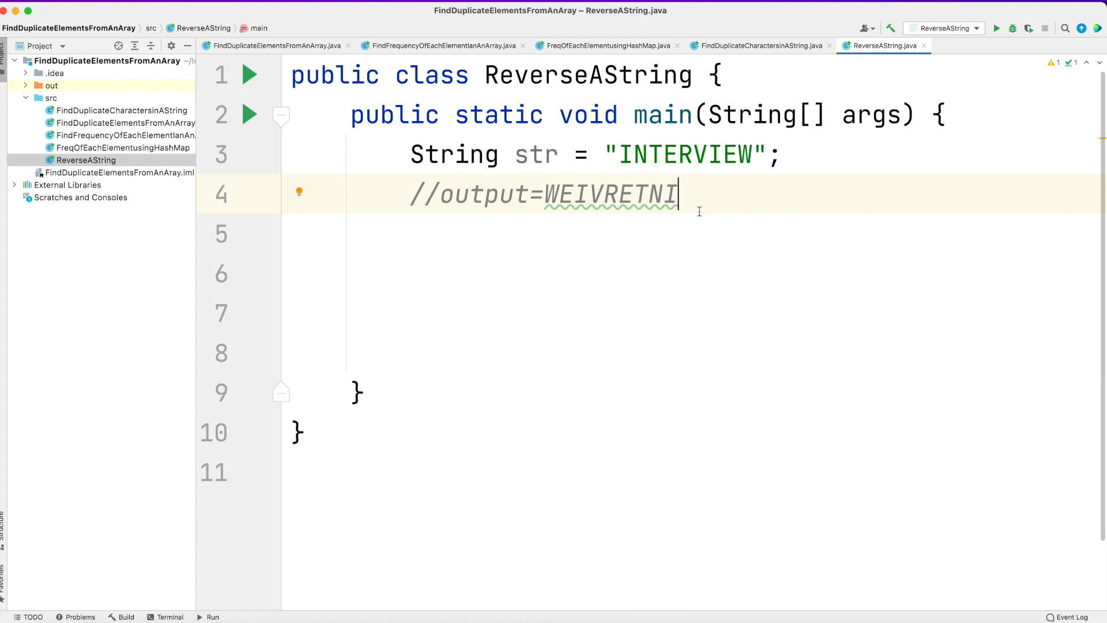
Declare char ch[]=str.toCharArray() to convert the string into a character array
text(char)
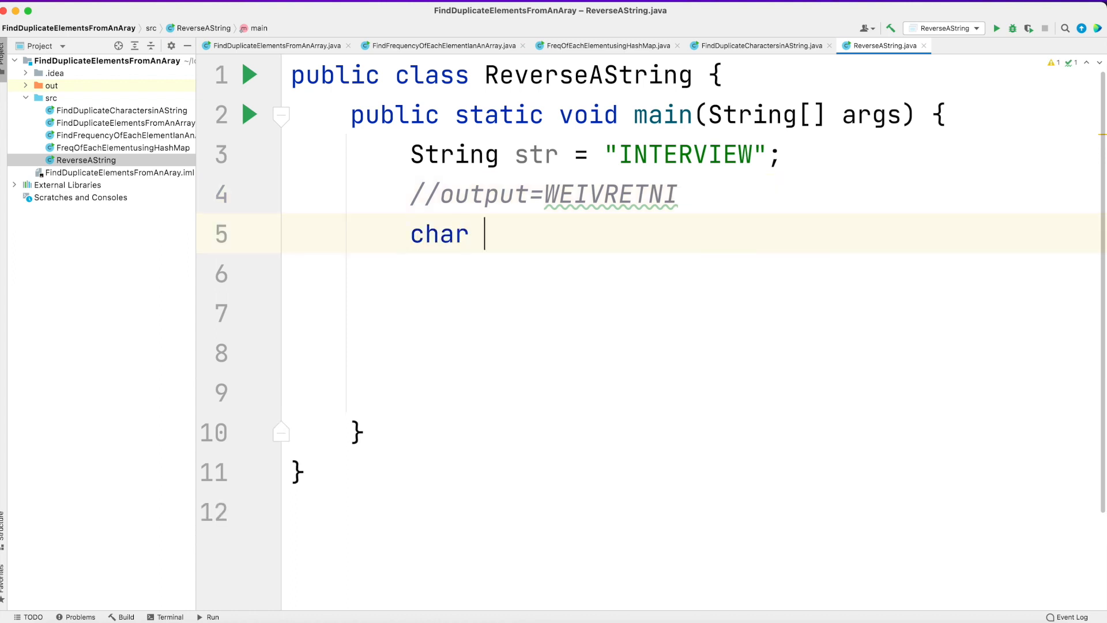
text(ch[]=)
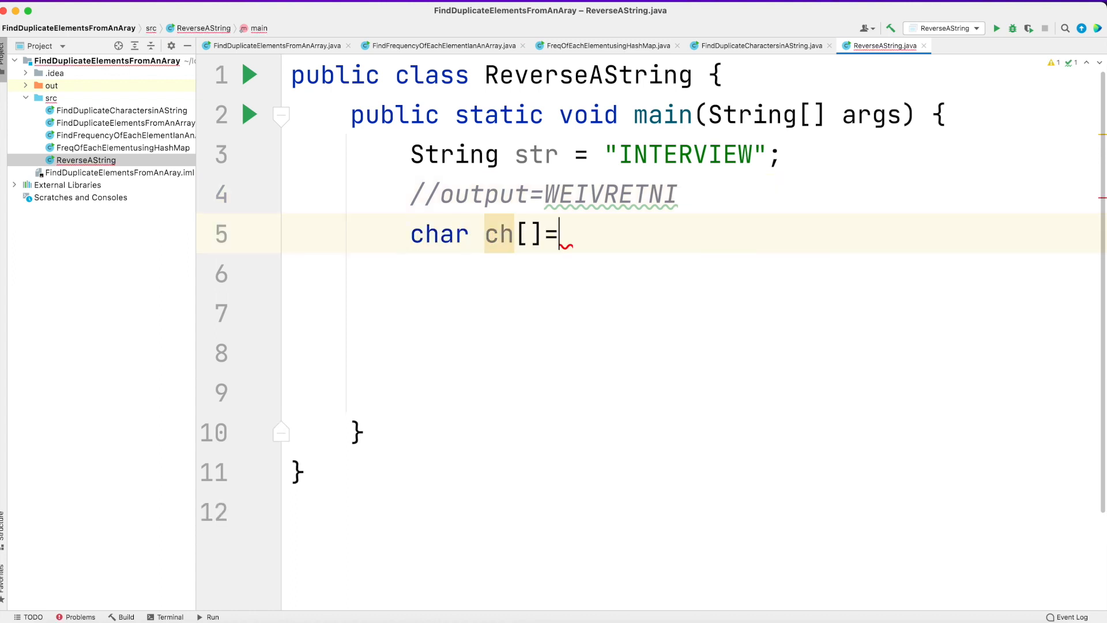
text(str.)
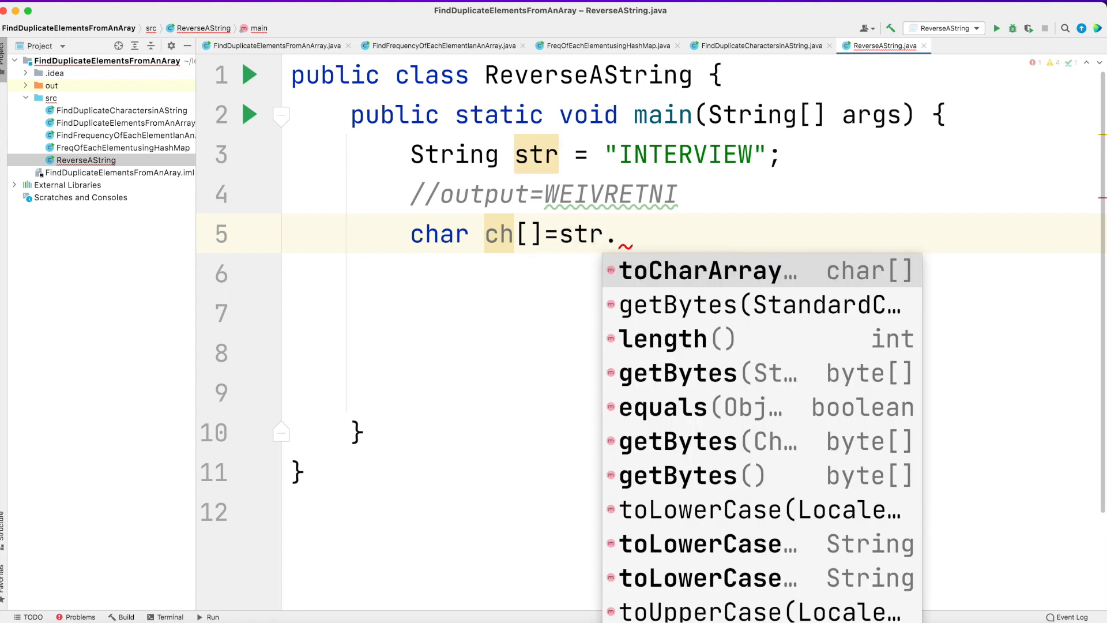
click(702, 271)
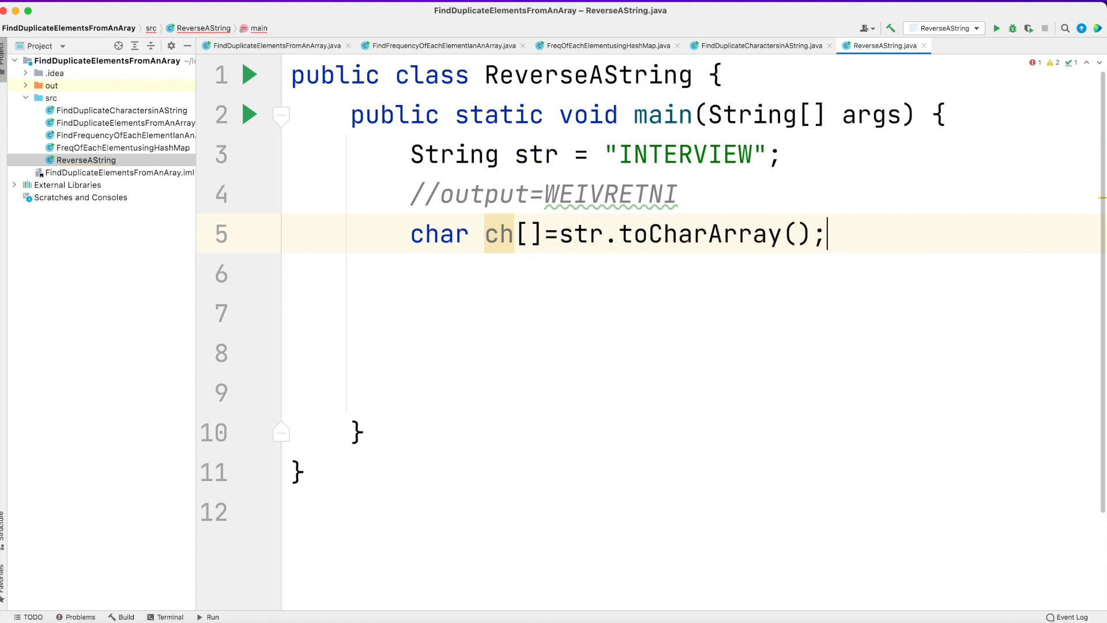
Write the loop header for(int i=ch.length-1;i>=0;i--) counting down the array
text(for(int)
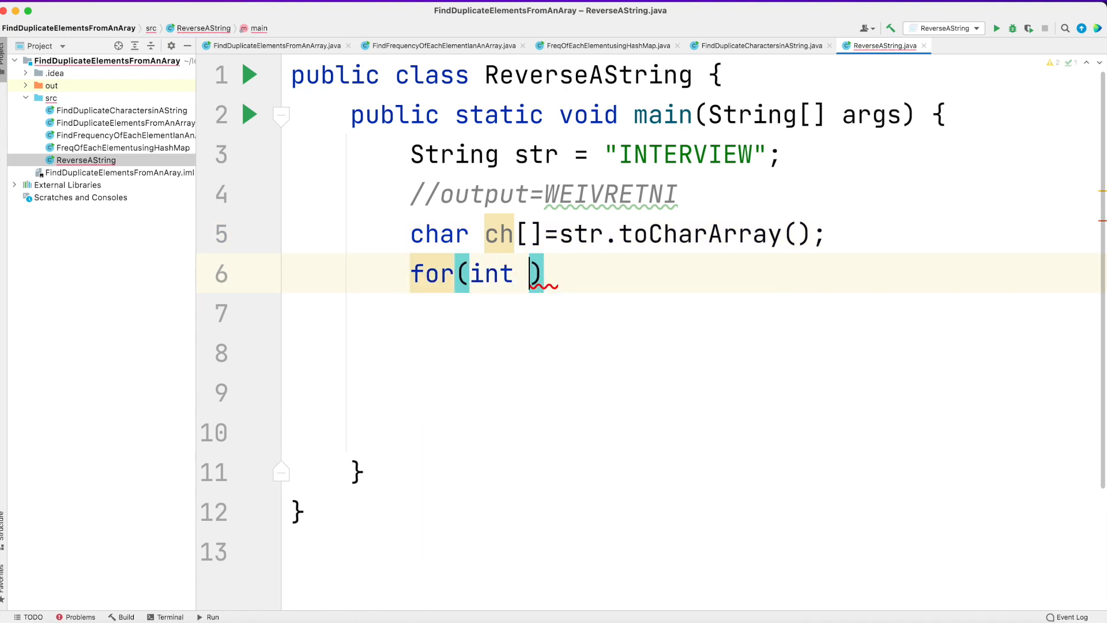
text(i=)
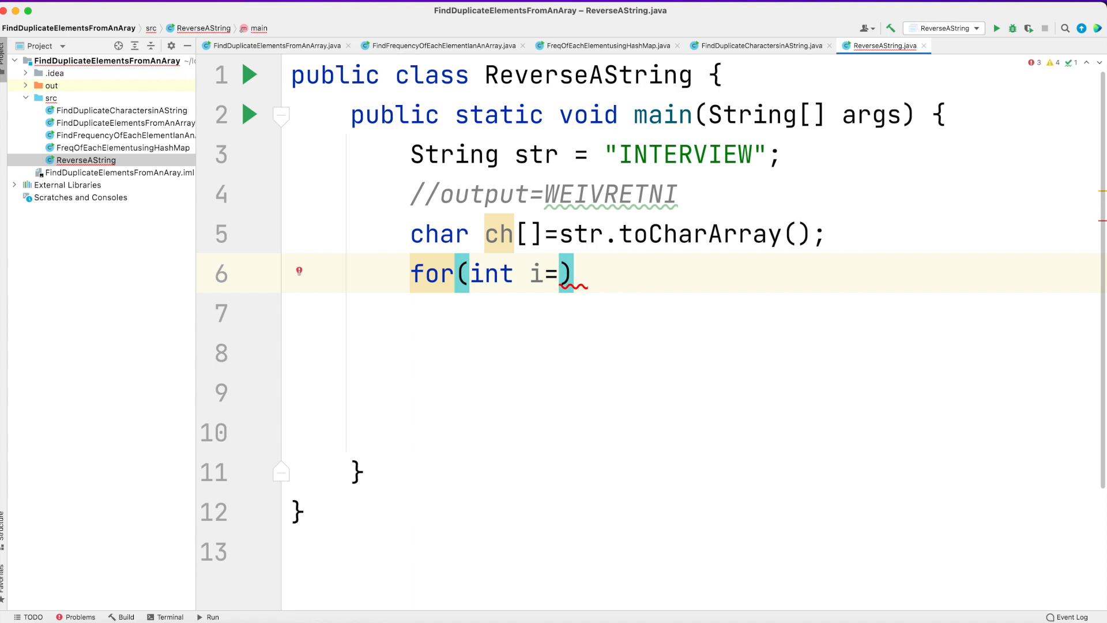
text(ch.l)
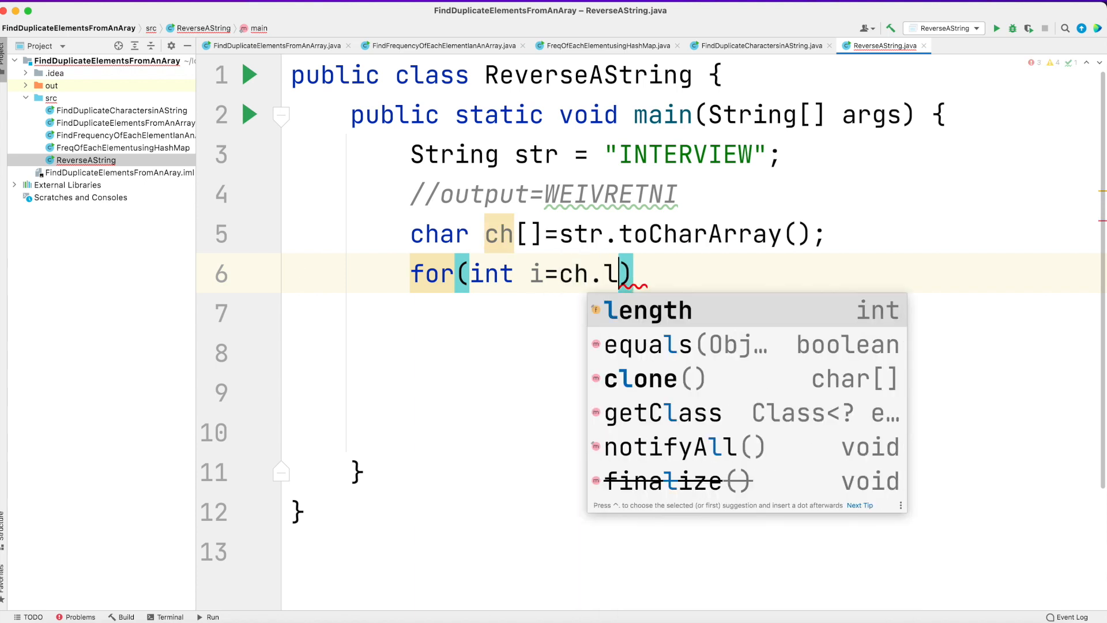
text(ength-1)
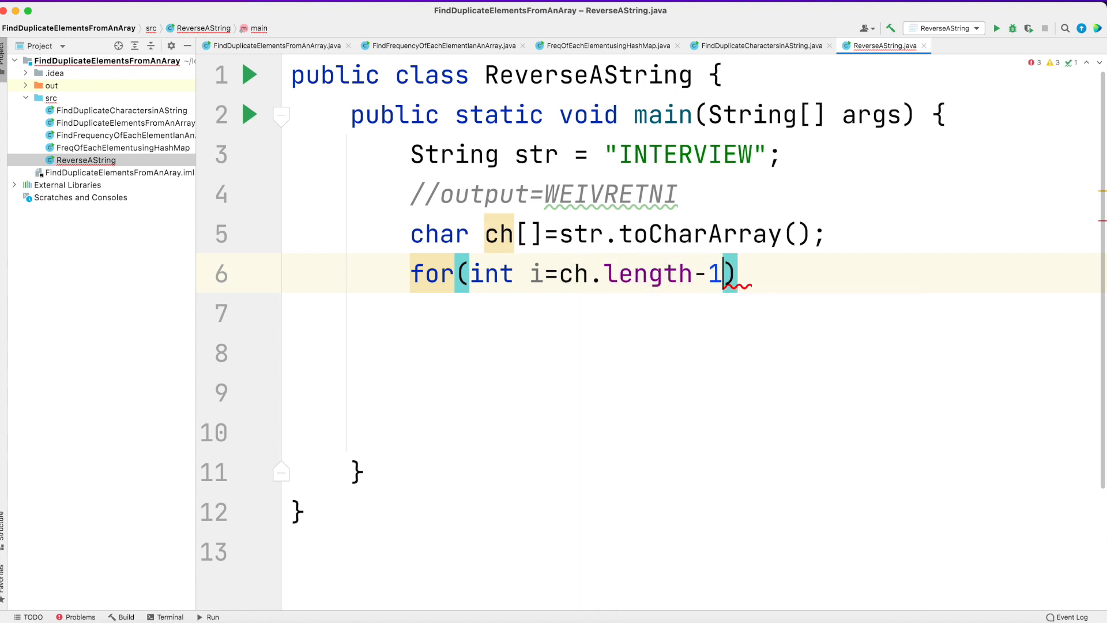
text(;)
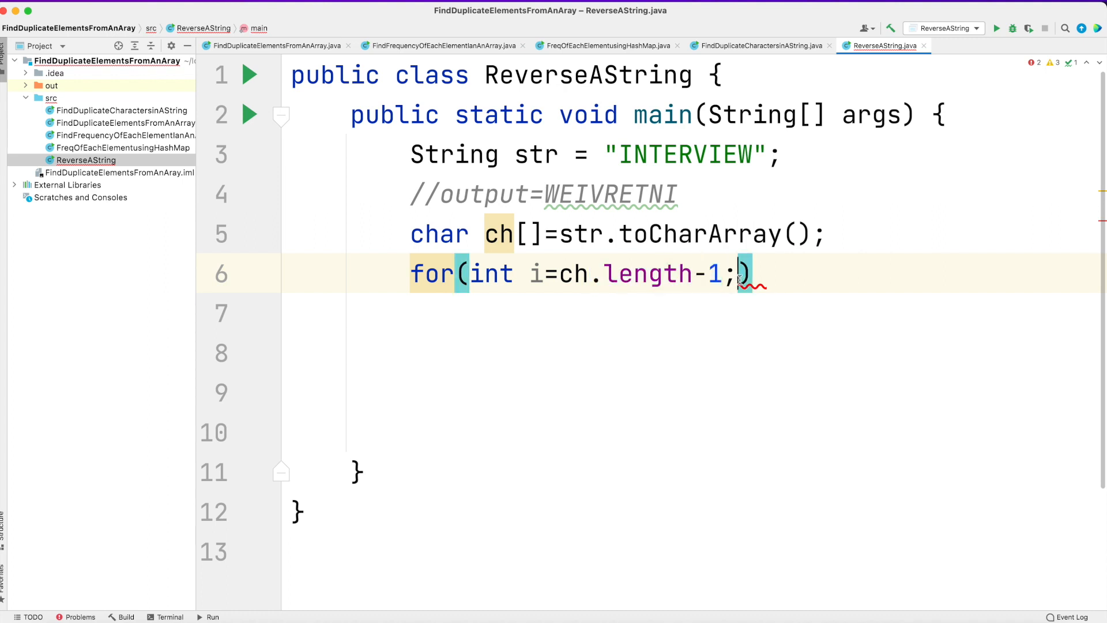
text(i)
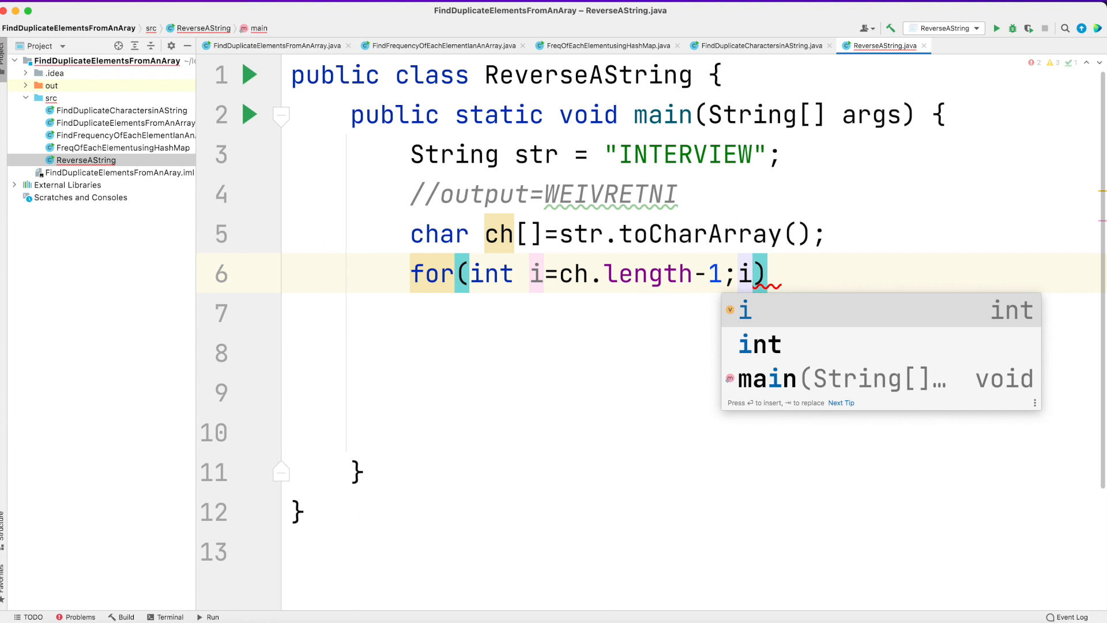
text(>=0)
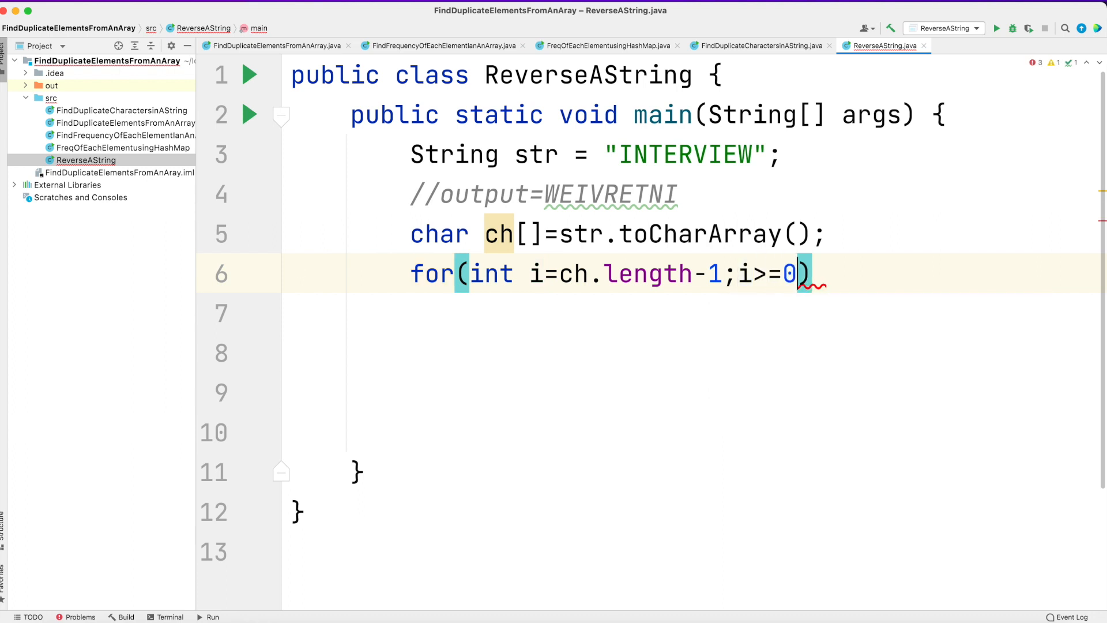
text(;i--)
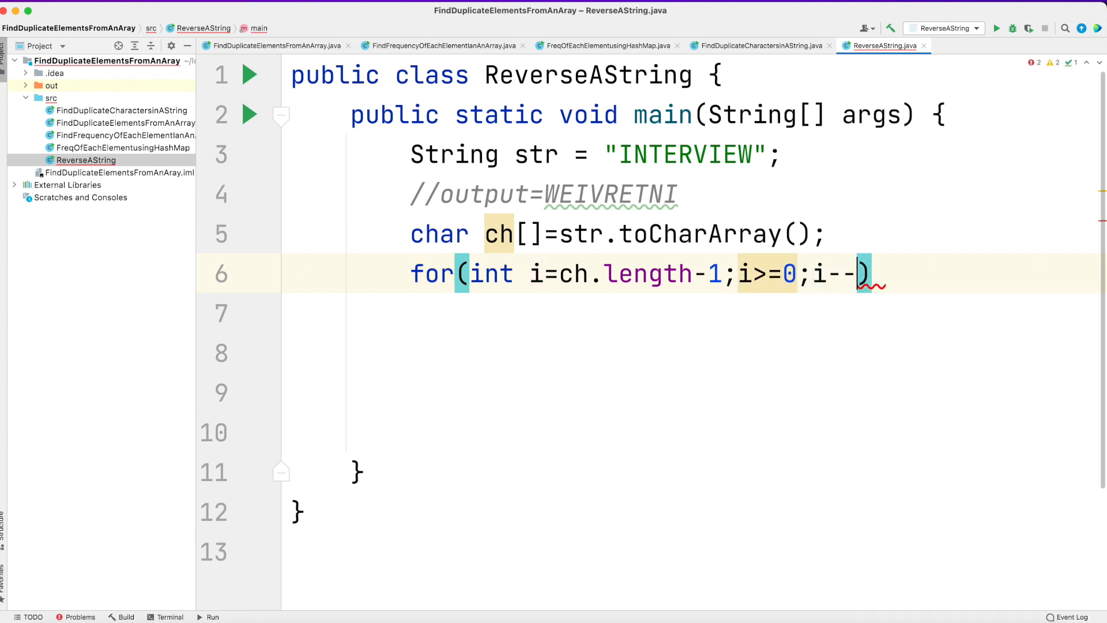
click(752, 153)
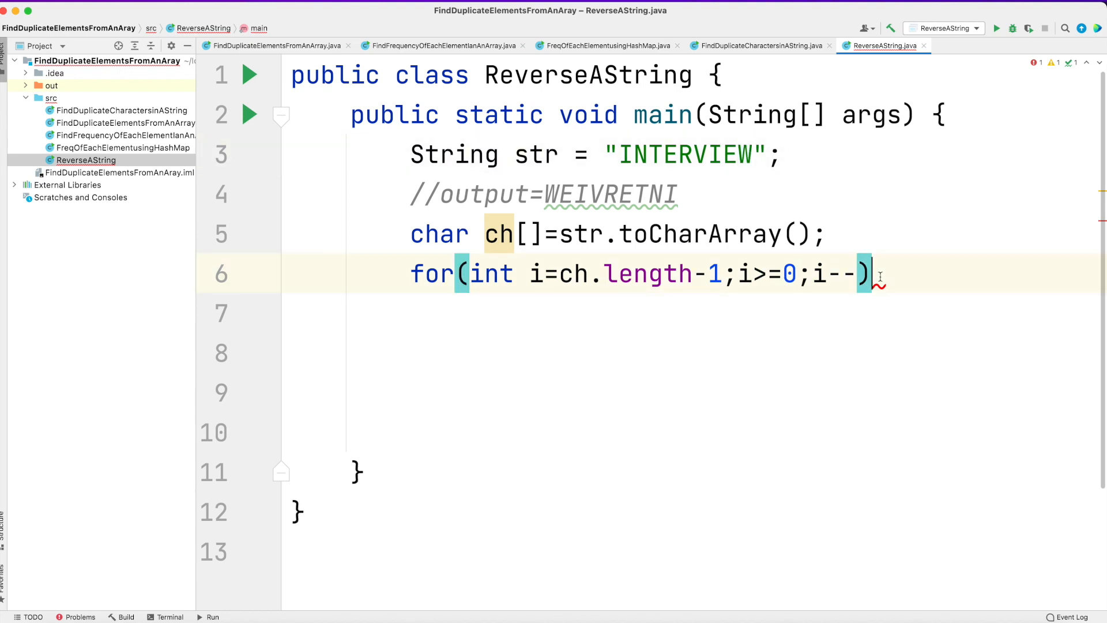
Fill the loop braces with System.out.println(ch[i]); to print each character
text({)
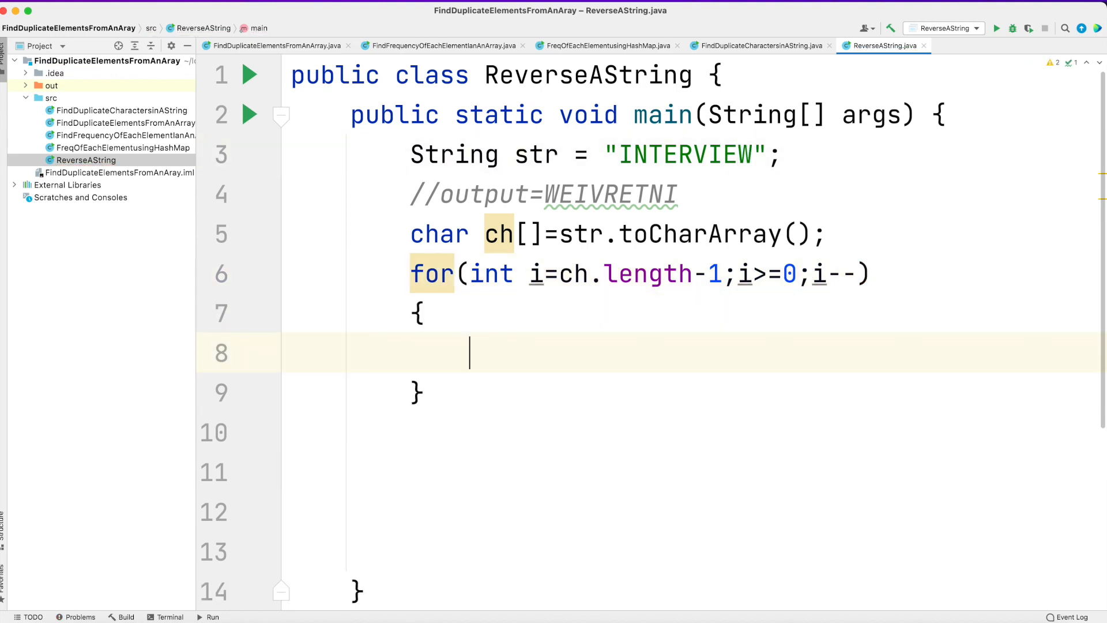
text(System.ou)
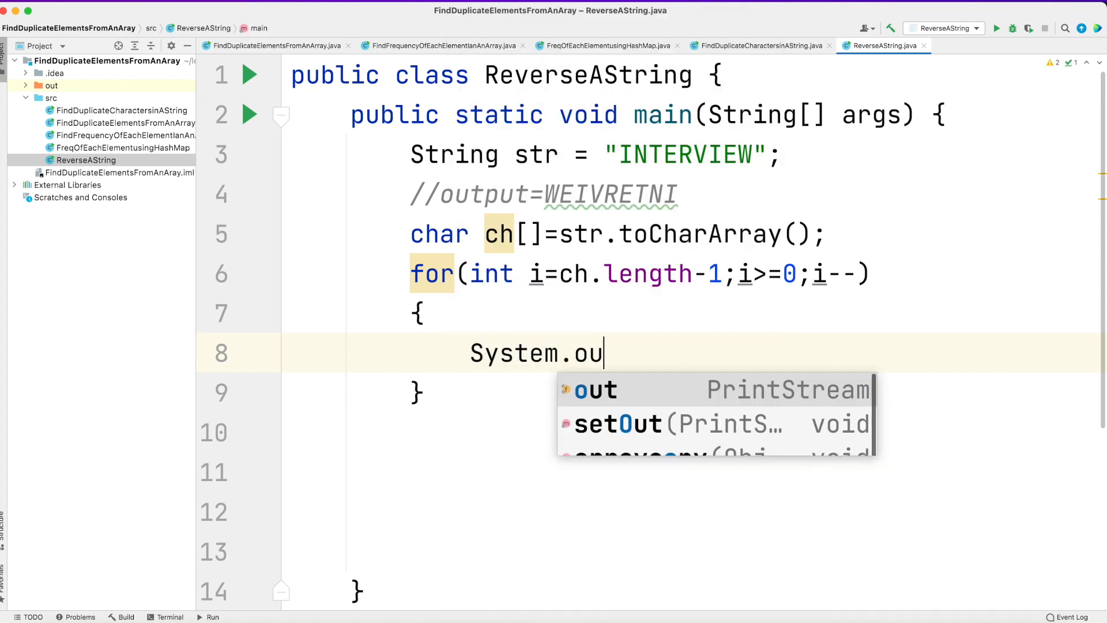
text(.println(ch[)
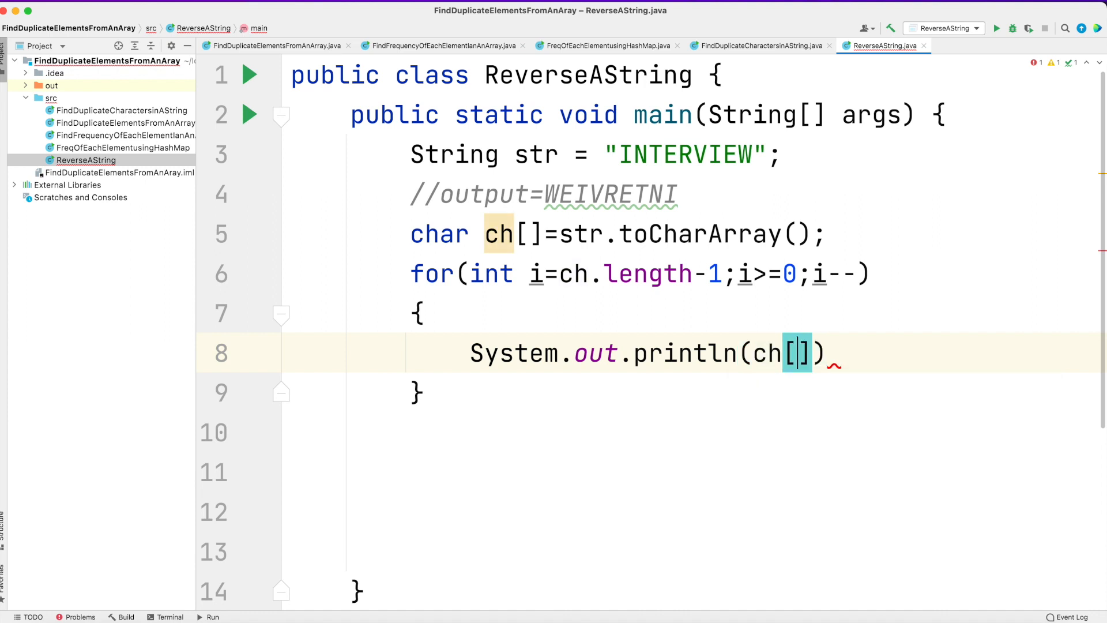
text(i)
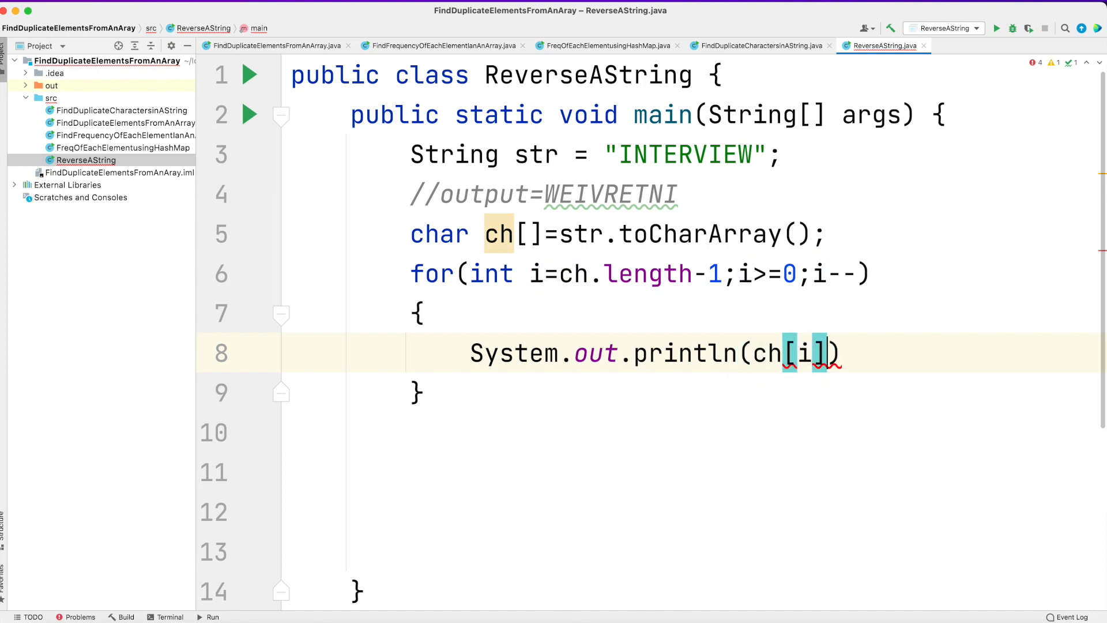
text(;)
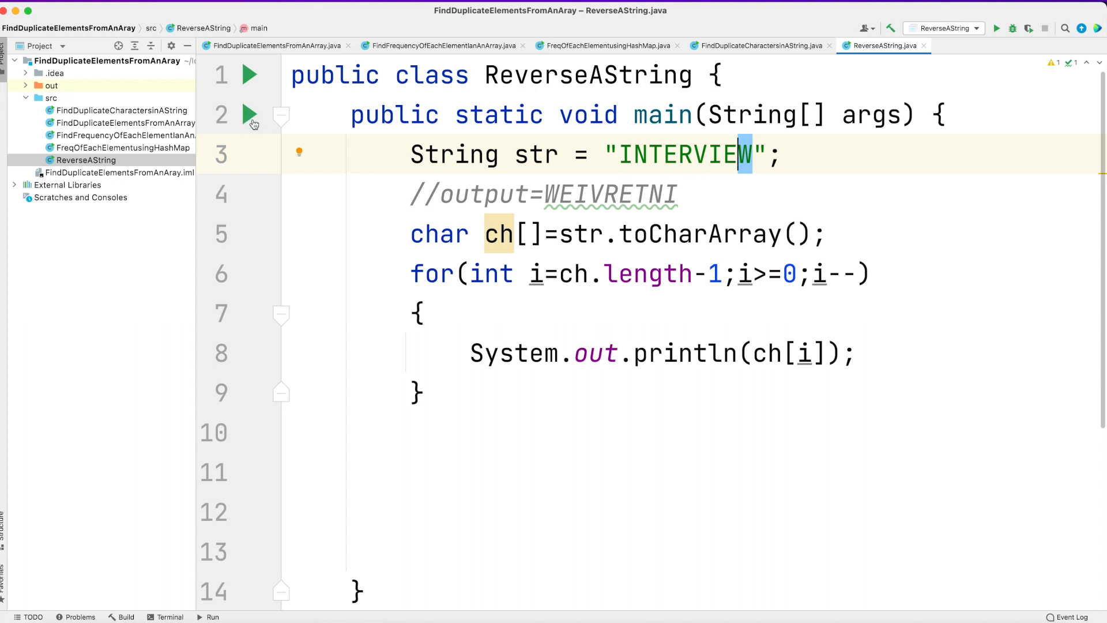
click(249, 114)
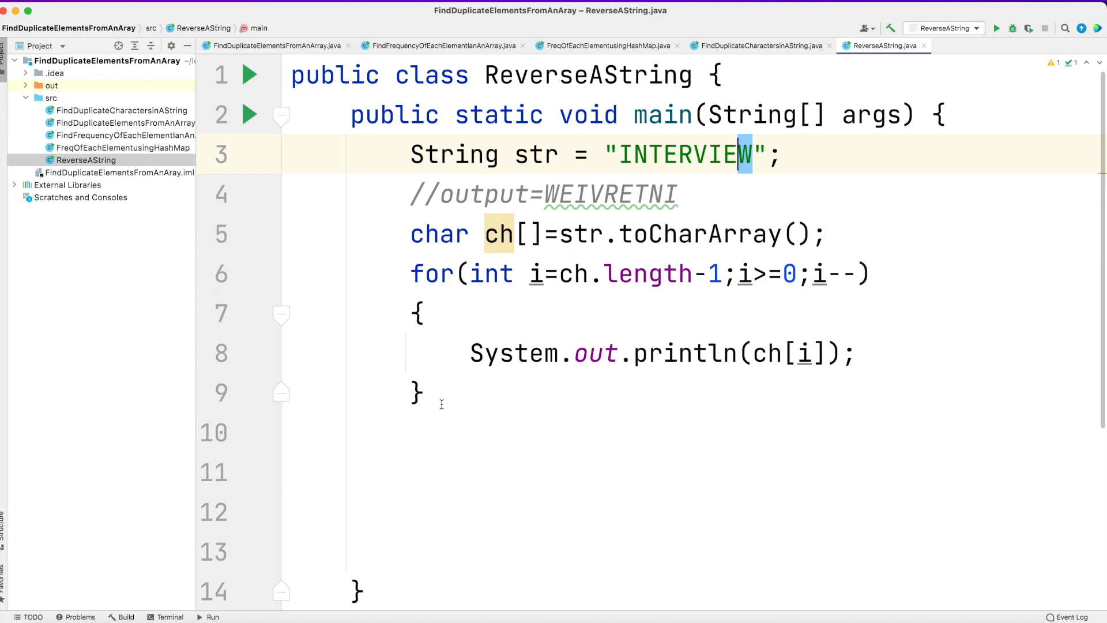
mouse_move(443, 294)
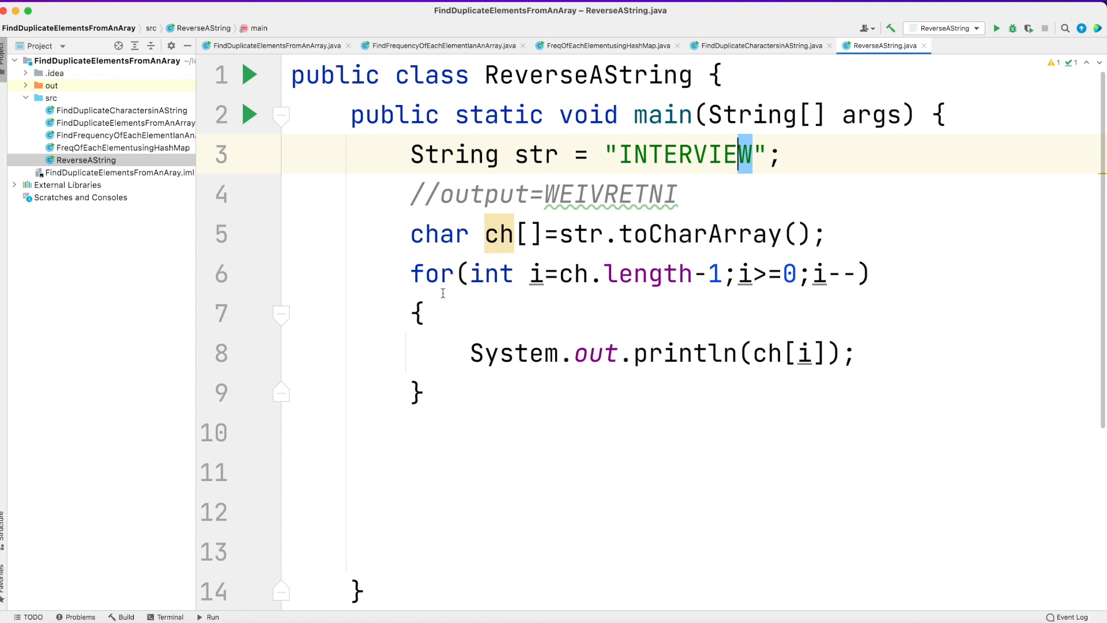
Replace the character-array loop with StringBuffer sb=new StringBuffer(str)
drag(409, 234, 424, 393)
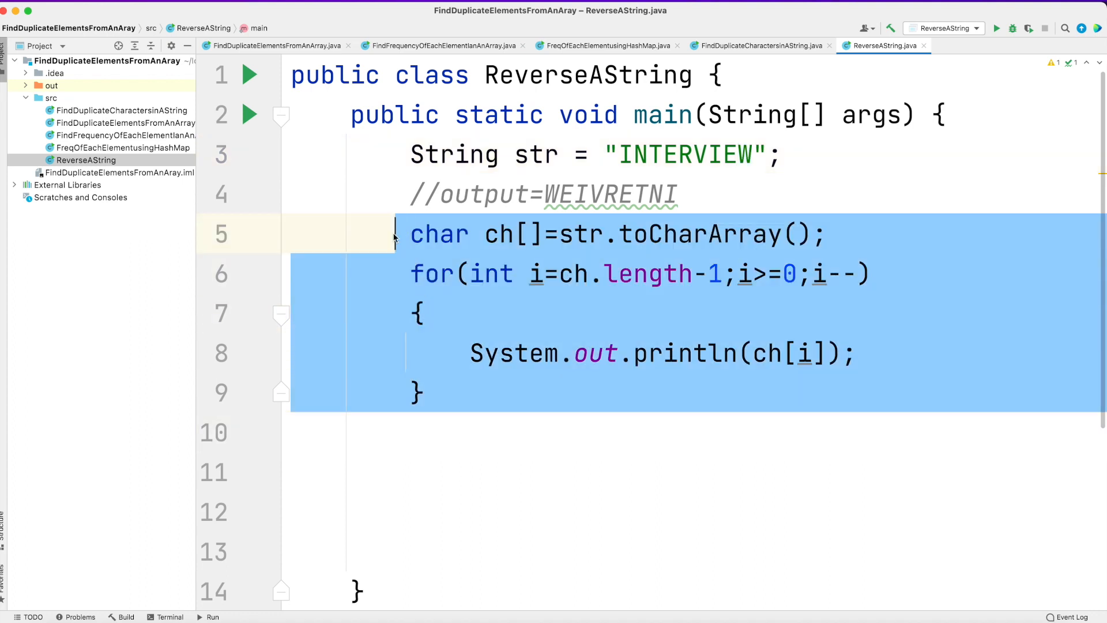
text(String)
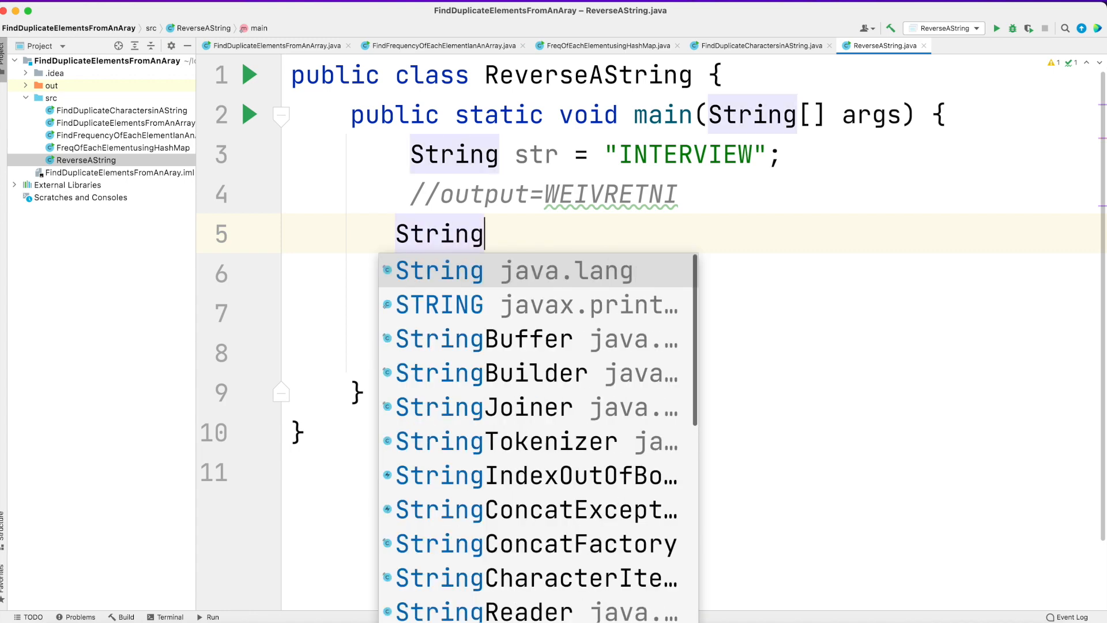
text(Buffer sb)
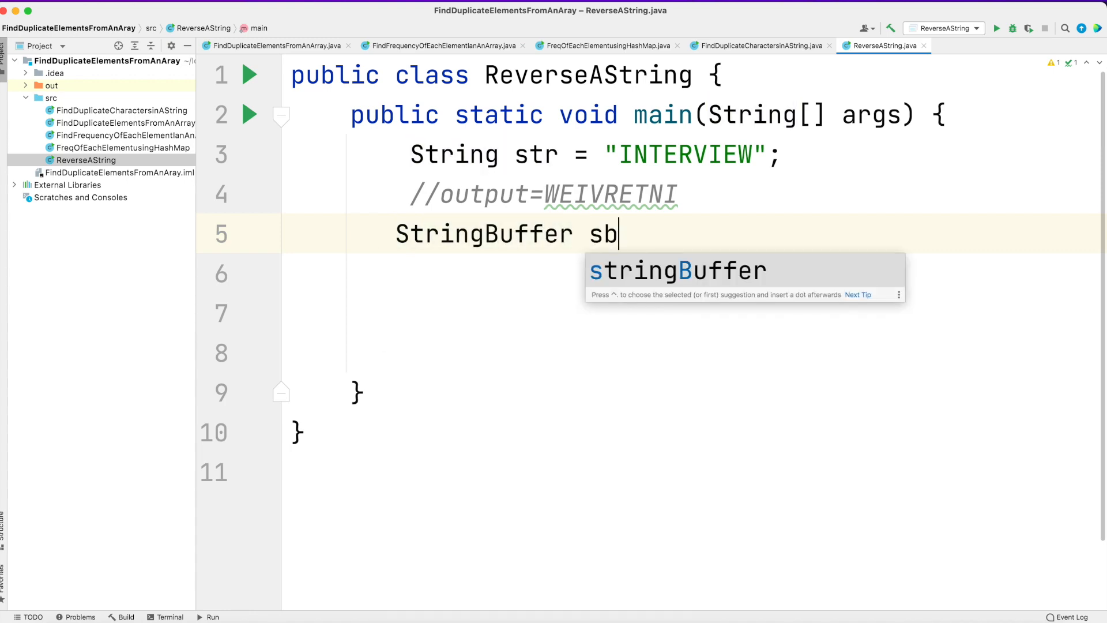
text(=new StringBuffer(str);)
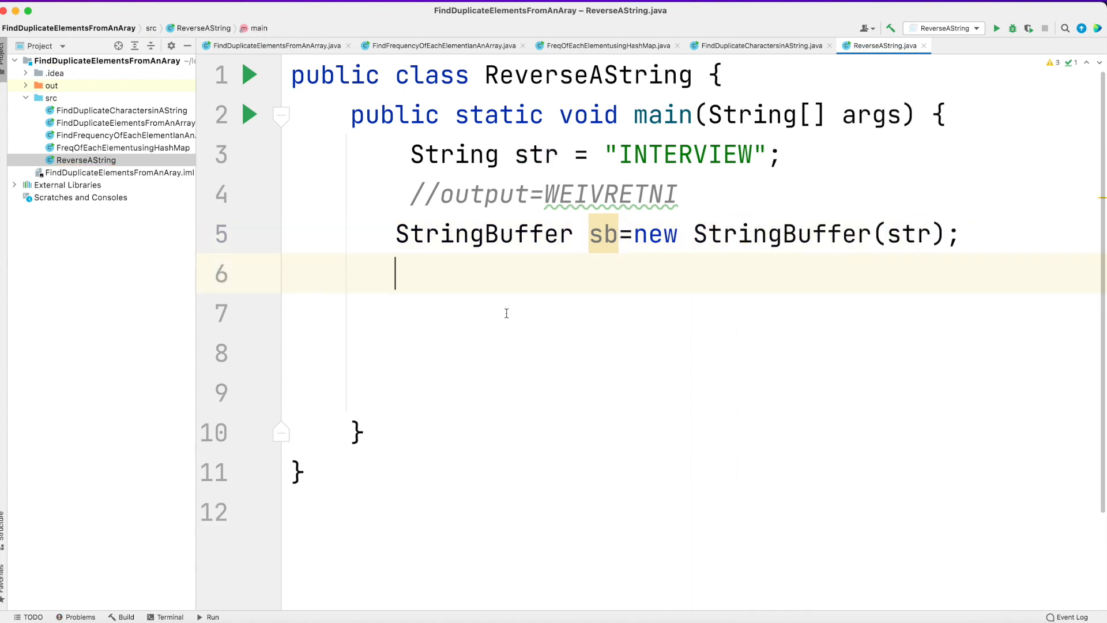
Print sb.reverse() with System.out.println and run the program, showing WEIVRETNI
text(sb.reverse()
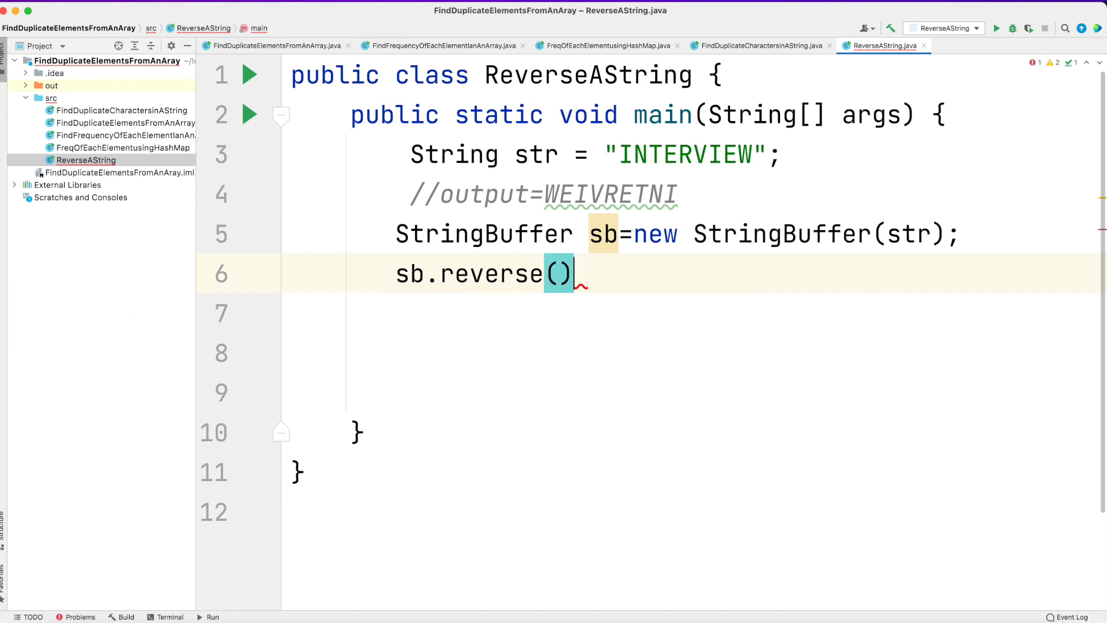
text(;)
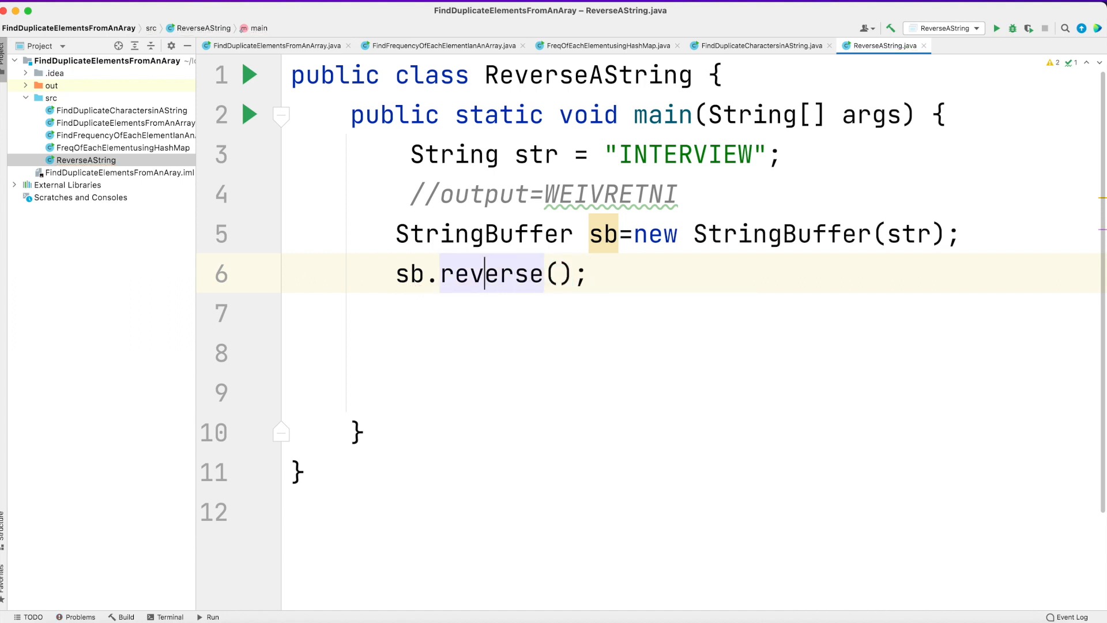
text(S)
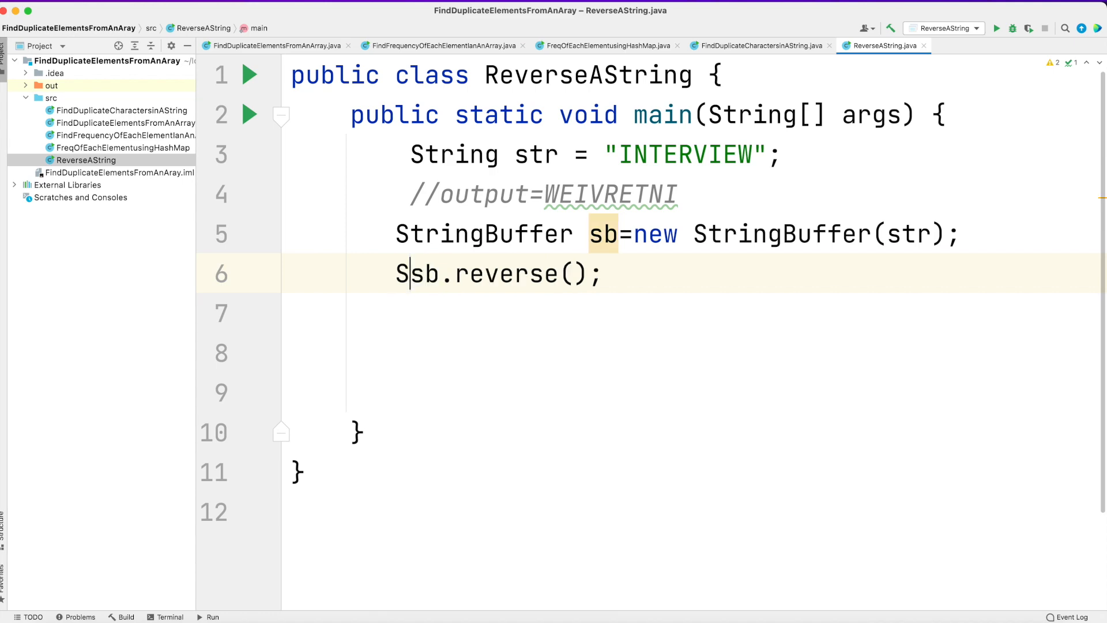
text(ystem.out)
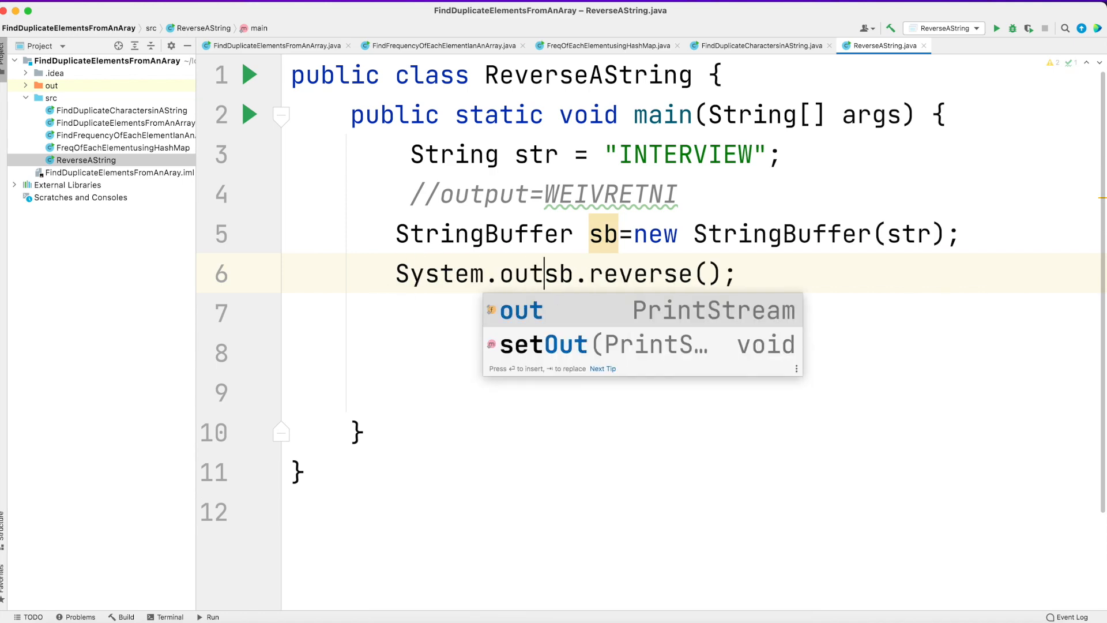
text(.println()
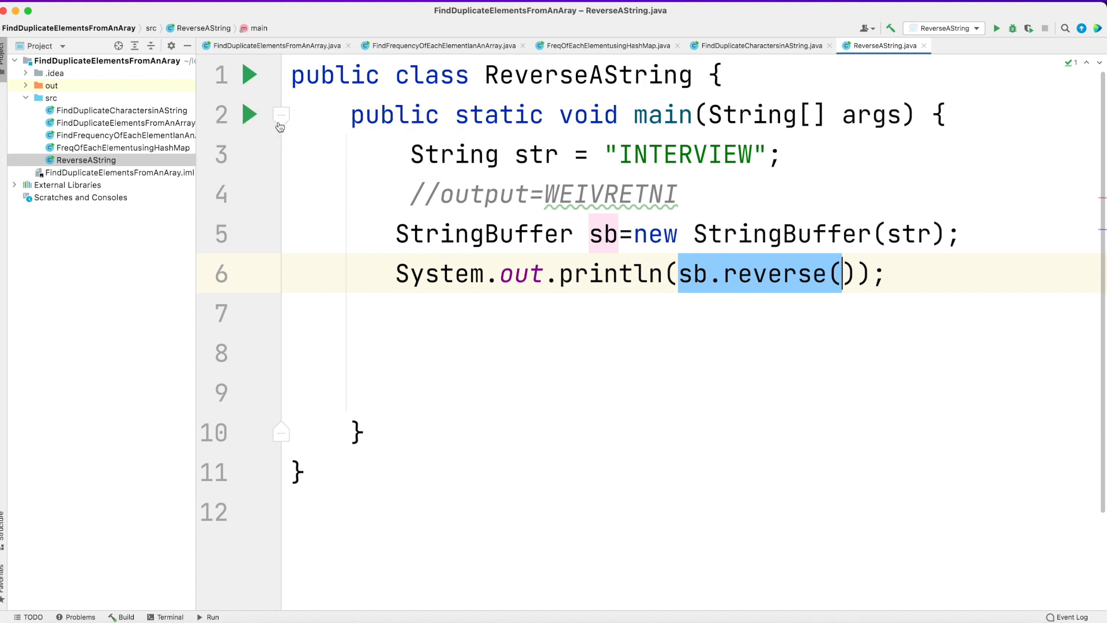
click(997, 28)
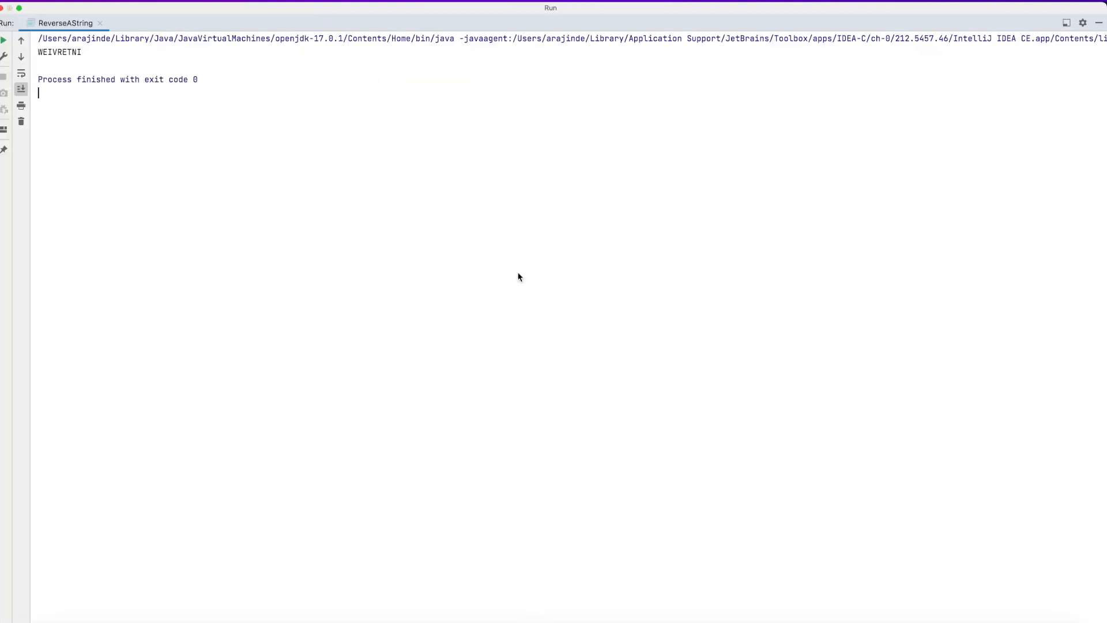